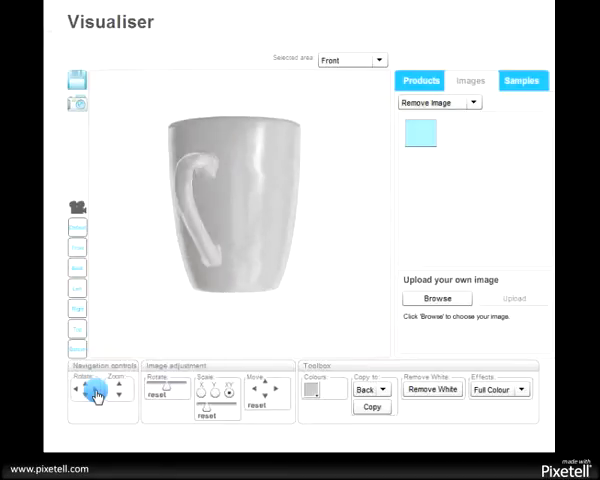
# Rotate the white mug to show its handle on each side, then tilt it to reveal the top
pyautogui.click(89, 390)
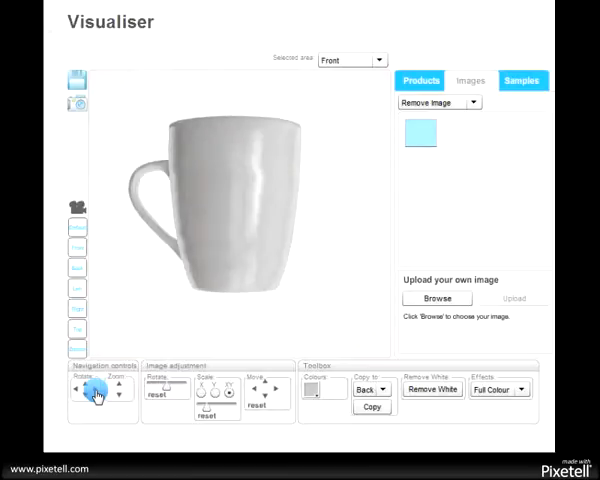
pyautogui.click(90, 389)
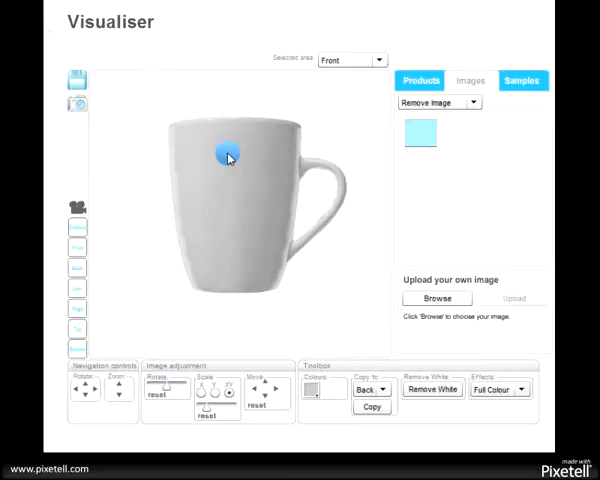
pyautogui.moveTo(227, 157); pyautogui.dragTo(229, 227)
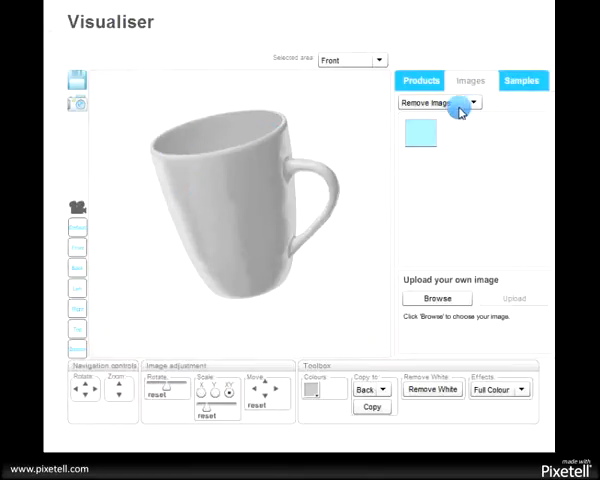
# Apply the BBC logo from the Uploaded images to the mug's front and zoom in
pyautogui.click(475, 103)
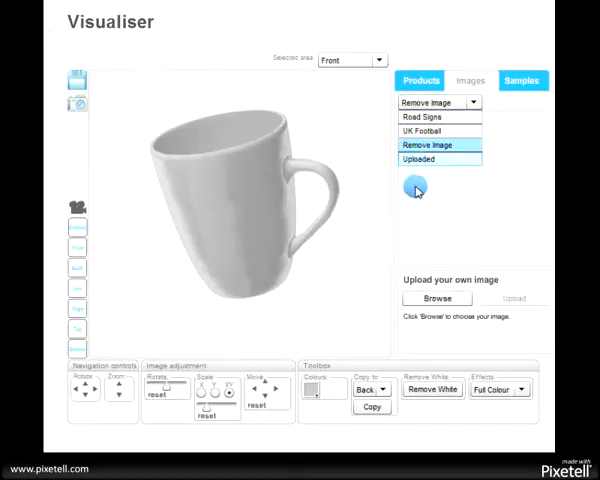
pyautogui.click(420, 158)
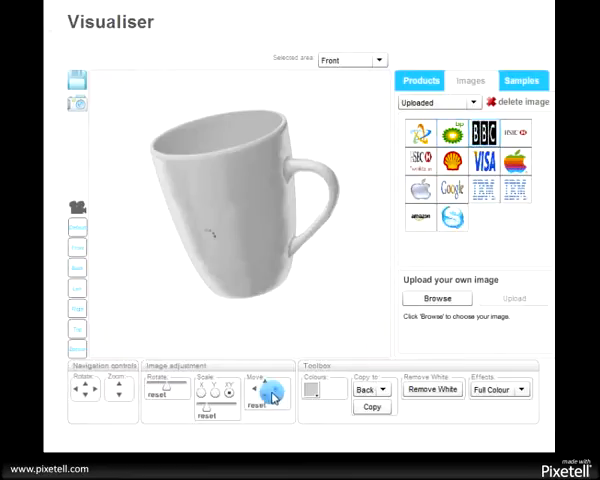
pyautogui.click(489, 128)
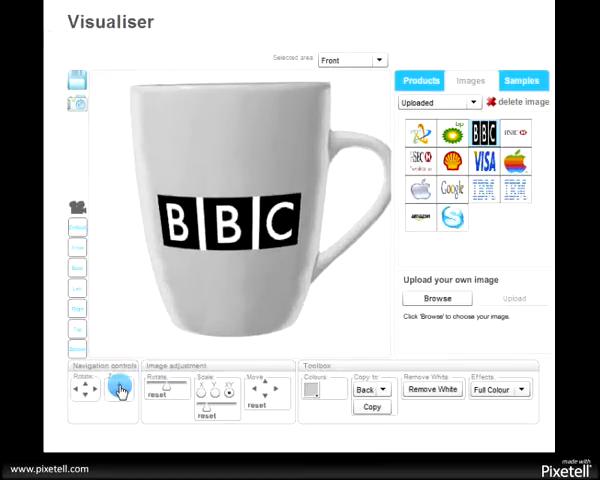
pyautogui.click(432, 389)
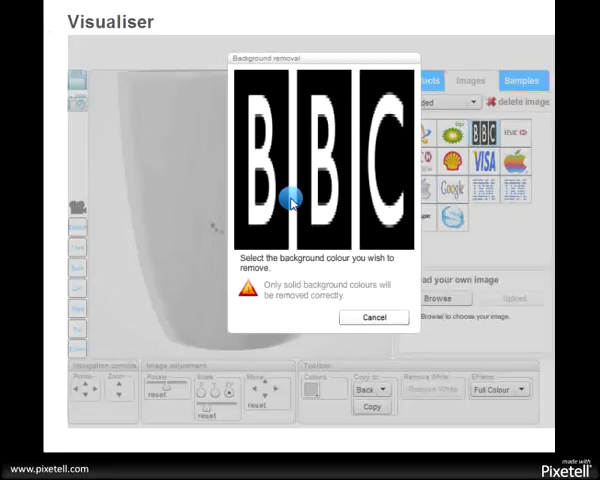
# Pick the BBC logo's white as the removal colour and confirm with OK
pyautogui.click(290, 197)
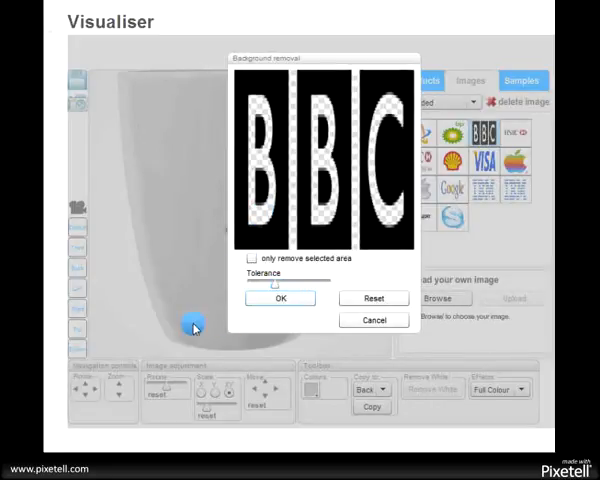
pyautogui.click(280, 298)
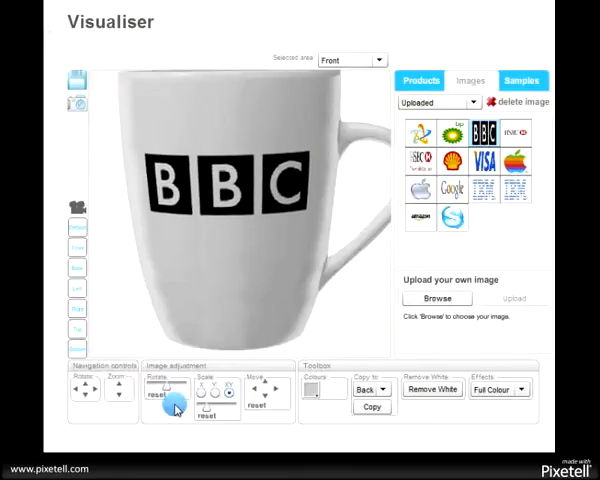
pyautogui.moveTo(200, 404); pyautogui.dragTo(225, 404)
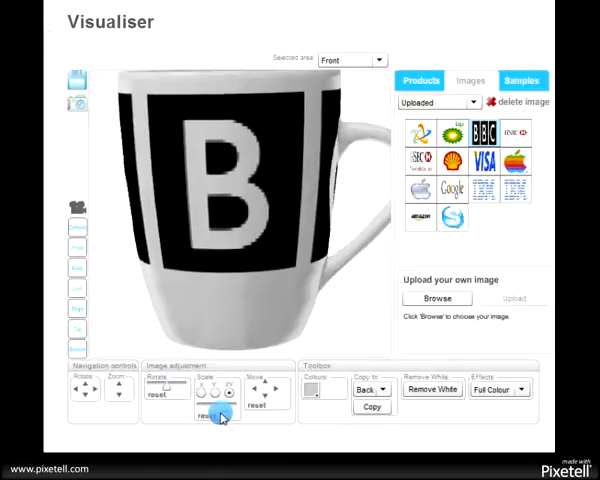
pyautogui.click(491, 125)
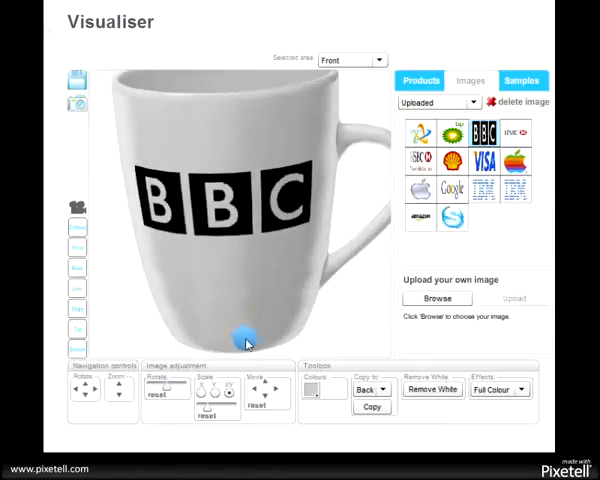
pyautogui.moveTo(248, 340); pyautogui.dragTo(295, 306)
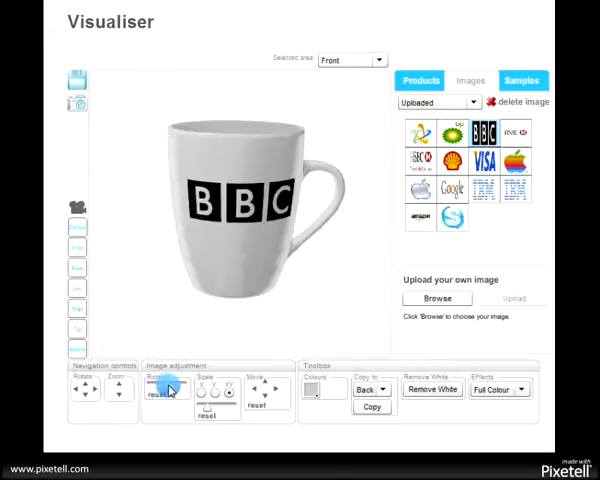
# Zoom and orbit the BBC mug to view its underside, then close in on the logo
pyautogui.moveTo(160, 383); pyautogui.dragTo(195, 393)
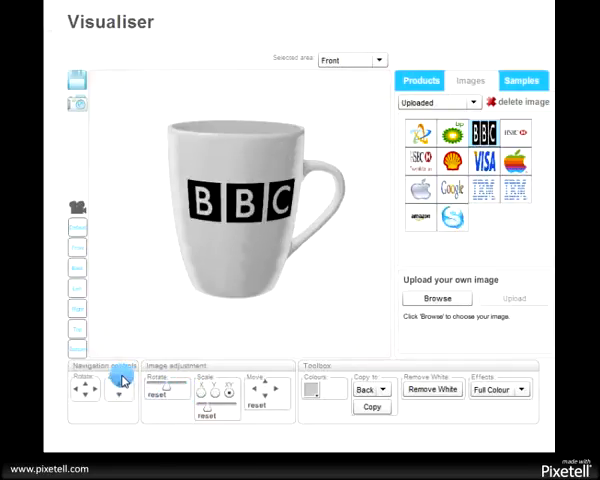
pyautogui.click(115, 389)
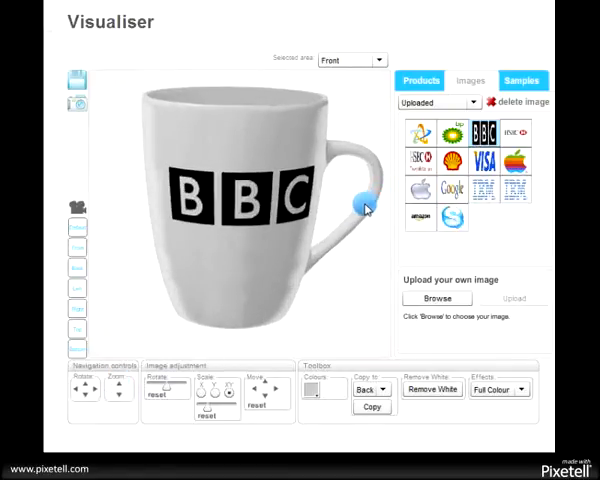
pyautogui.moveTo(365, 205); pyautogui.dragTo(245, 215)
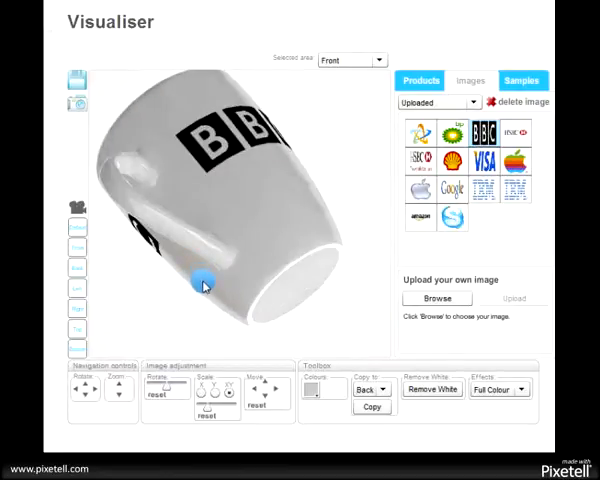
pyautogui.moveTo(205, 285); pyautogui.dragTo(330, 270)
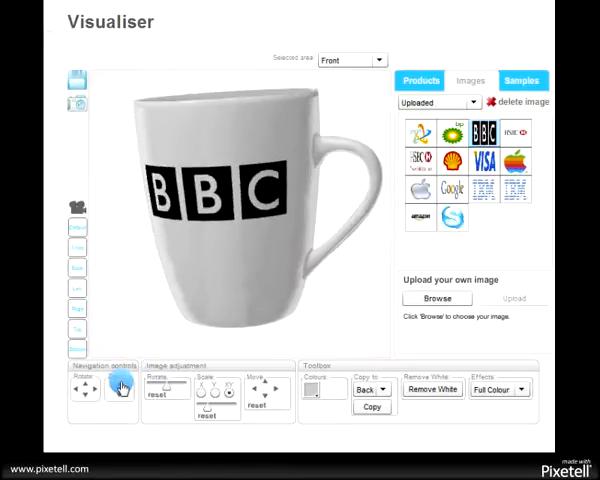
pyautogui.click(117, 388)
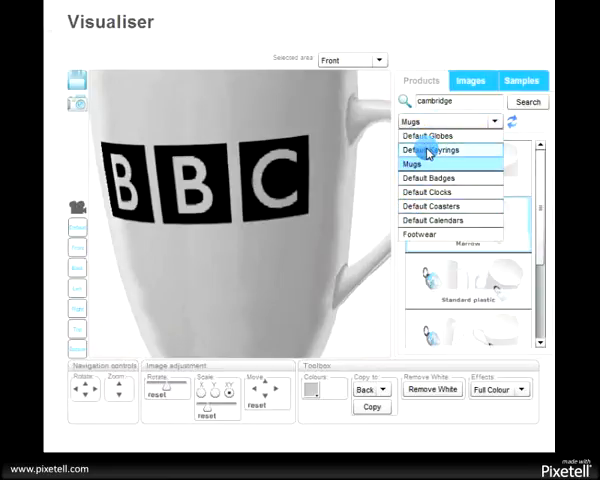
# Browse Default Keyrings, then switch the product to the Black Clock from Default Clocks
pyautogui.click(443, 149)
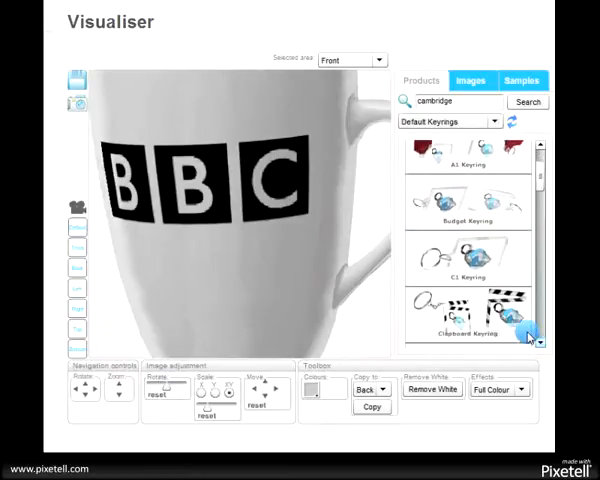
pyautogui.click(467, 250)
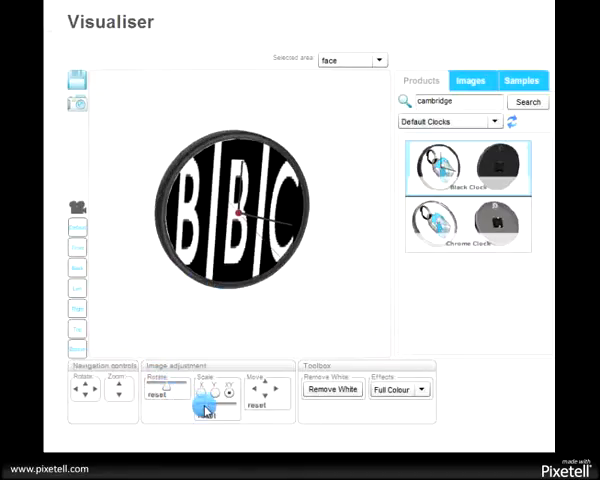
# Resize the BBC logo on the black clock face with the Scale slider
pyautogui.moveTo(200, 405); pyautogui.dragTo(195, 405)
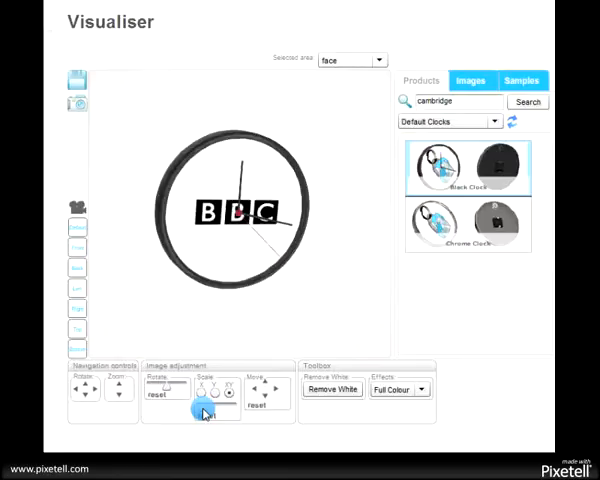
pyautogui.moveTo(190, 405); pyautogui.dragTo(205, 412)
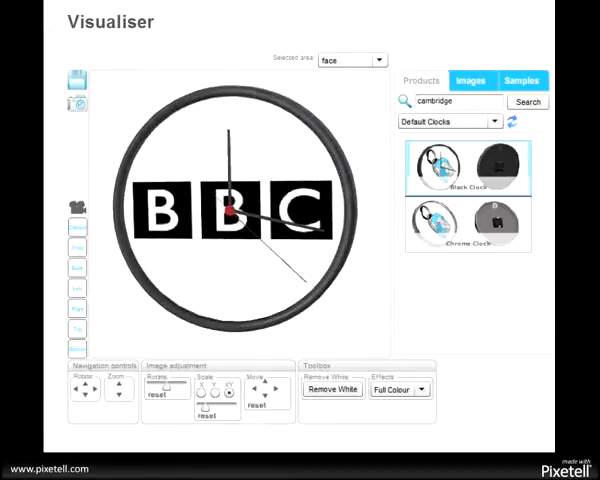
pyautogui.click(85, 390)
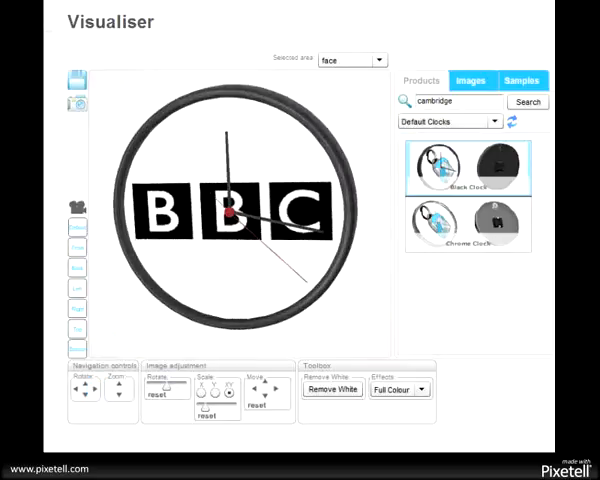
pyautogui.moveTo(467, 124)
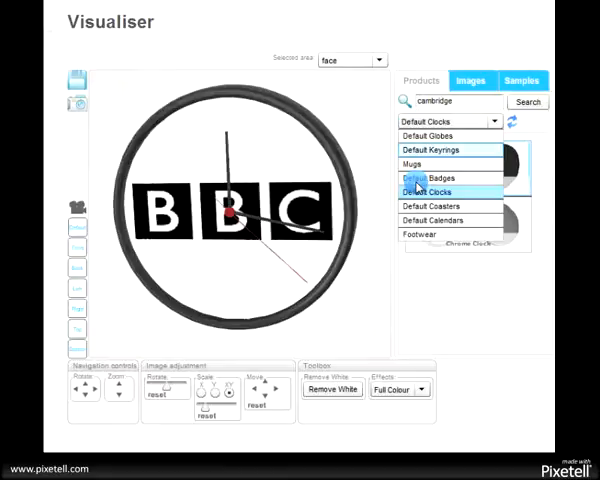
pyautogui.moveTo(428, 205)
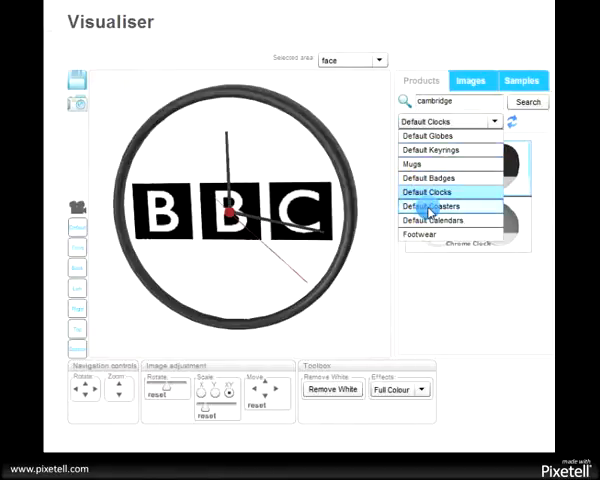
# Preview the logo on a face-on Default Coaster, then choose the glitterGlobe product
pyautogui.click(424, 206)
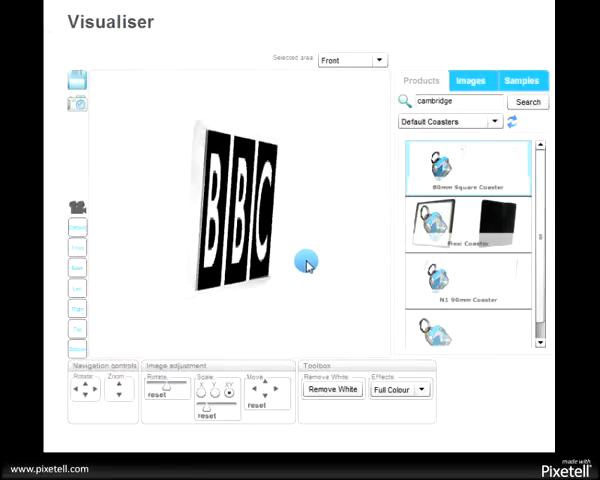
pyautogui.moveTo(308, 262); pyautogui.dragTo(248, 282)
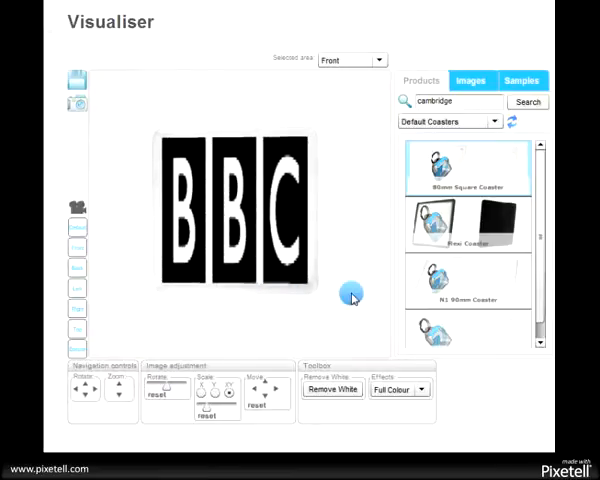
pyautogui.click(467, 285)
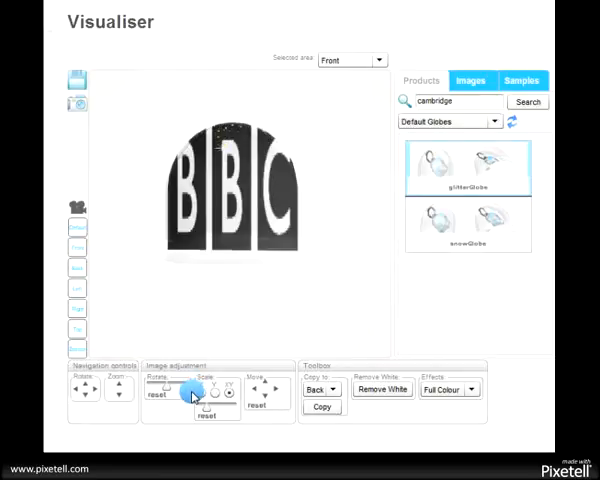
# Rescale the BBC logo on the globe to normal proportions and show the uploaded images
pyautogui.moveTo(193, 395); pyautogui.dragTo(208, 408)
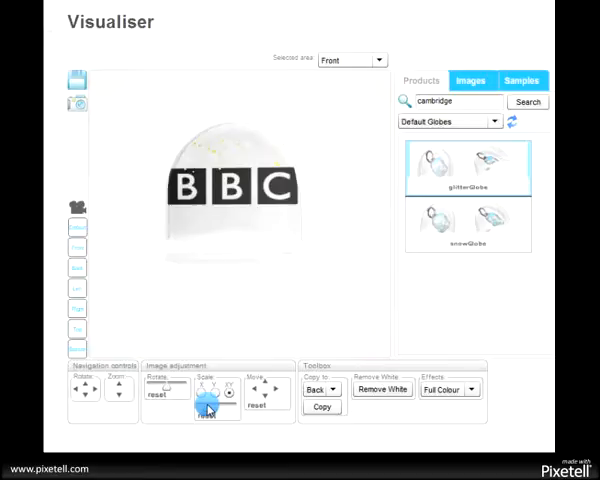
pyautogui.moveTo(207, 407); pyautogui.dragTo(215, 407)
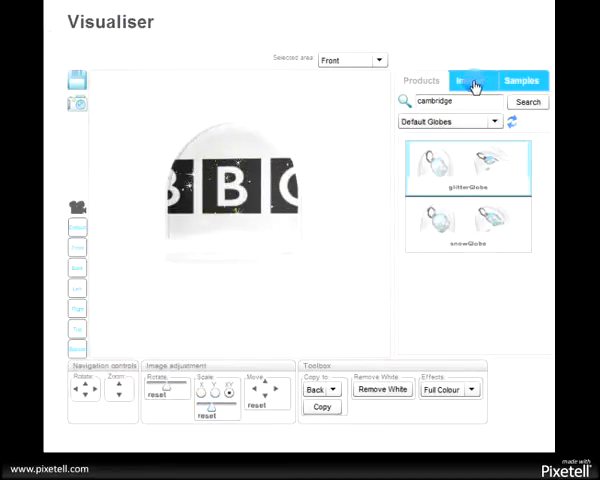
pyautogui.click(473, 79)
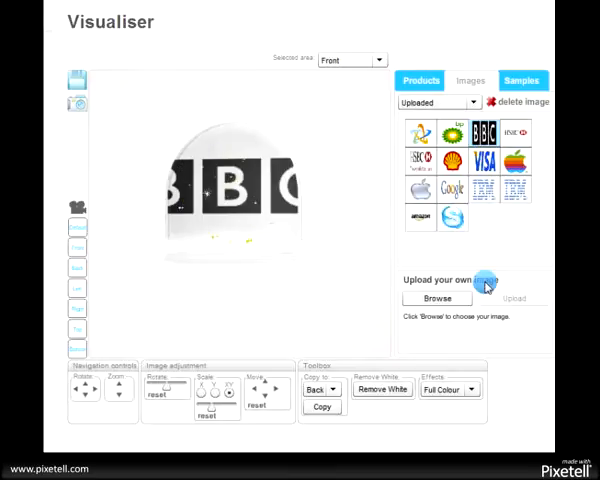
# Replace the globe's BBC logo with the Google logo and start Remove White
pyautogui.click(453, 218)
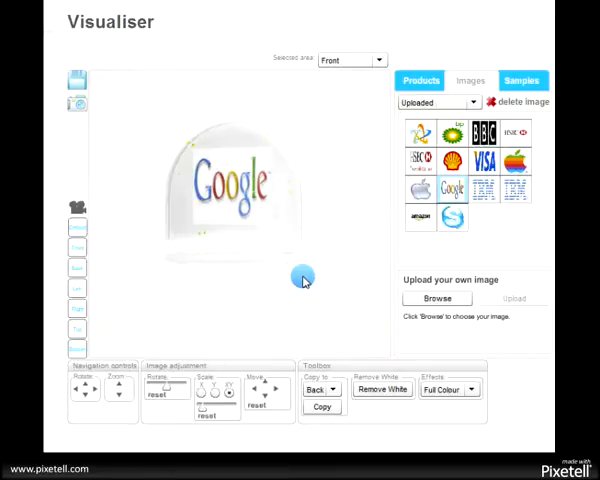
pyautogui.click(380, 390)
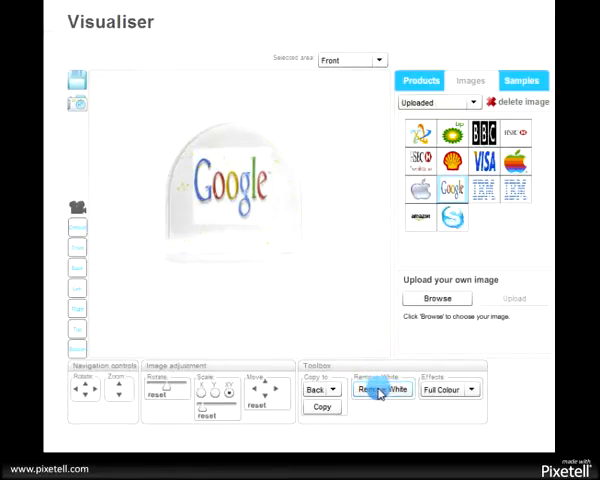
pyautogui.click(378, 390)
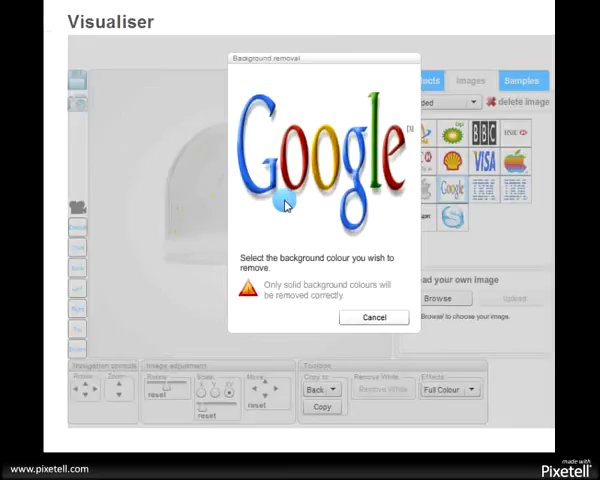
# Pick the Google logo's white background for removal and let the globe re-render
pyautogui.click(286, 205)
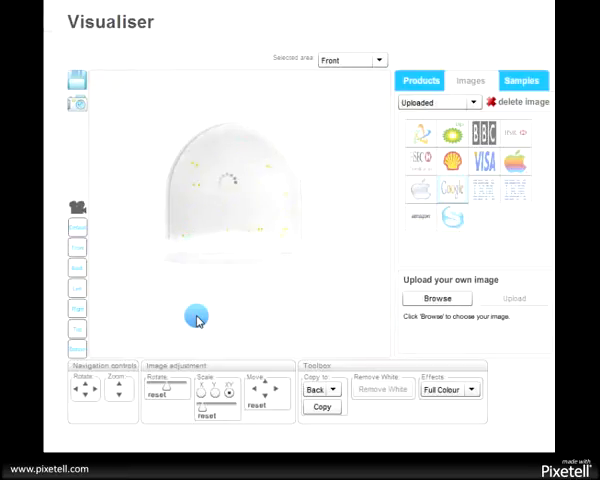
pyautogui.click(453, 189)
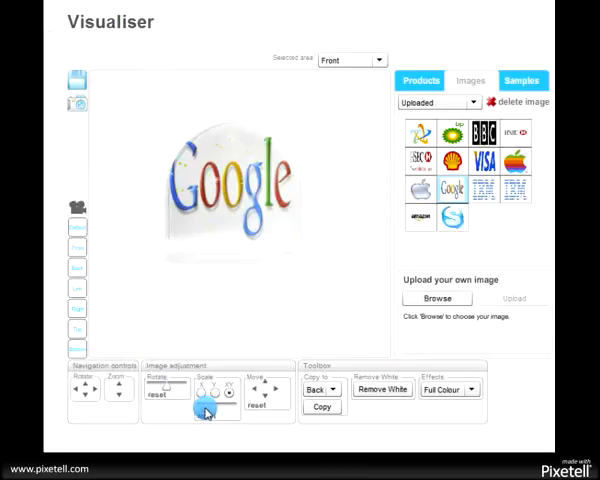
# Zoom in on the Google snow globe and tilt it to view at an angle
pyautogui.click(254, 410)
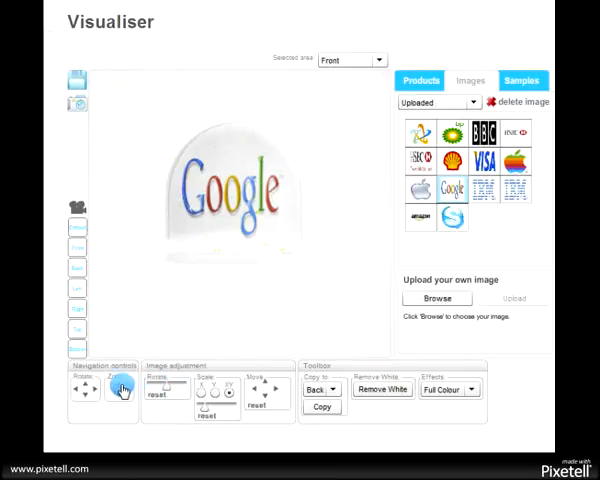
pyautogui.click(116, 388)
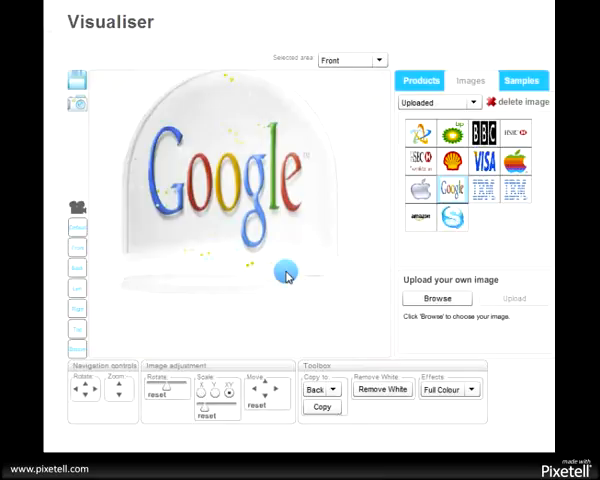
pyautogui.moveTo(287, 277); pyautogui.dragTo(321, 350)
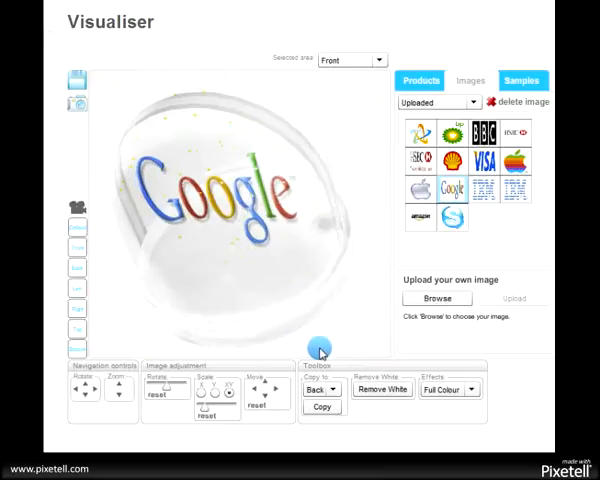